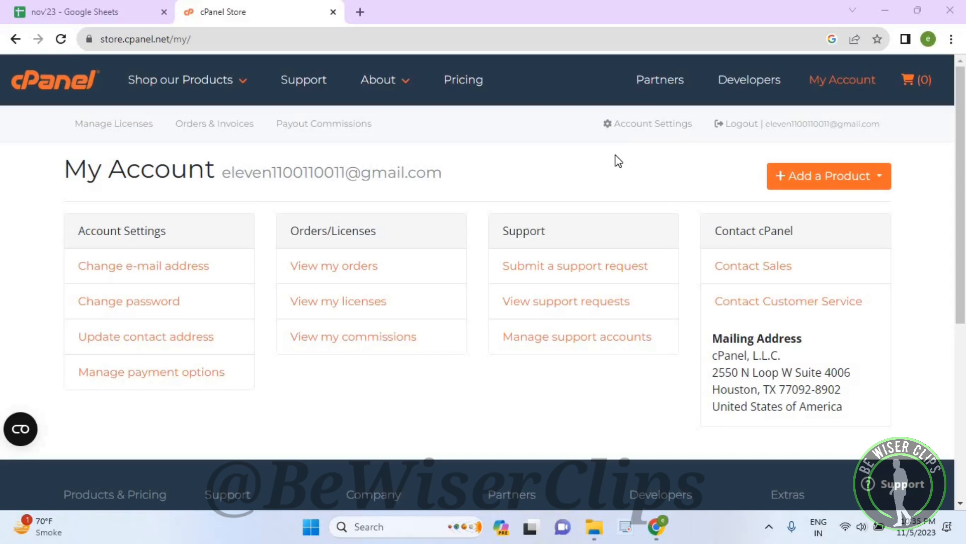
mouse_move(640, 129)
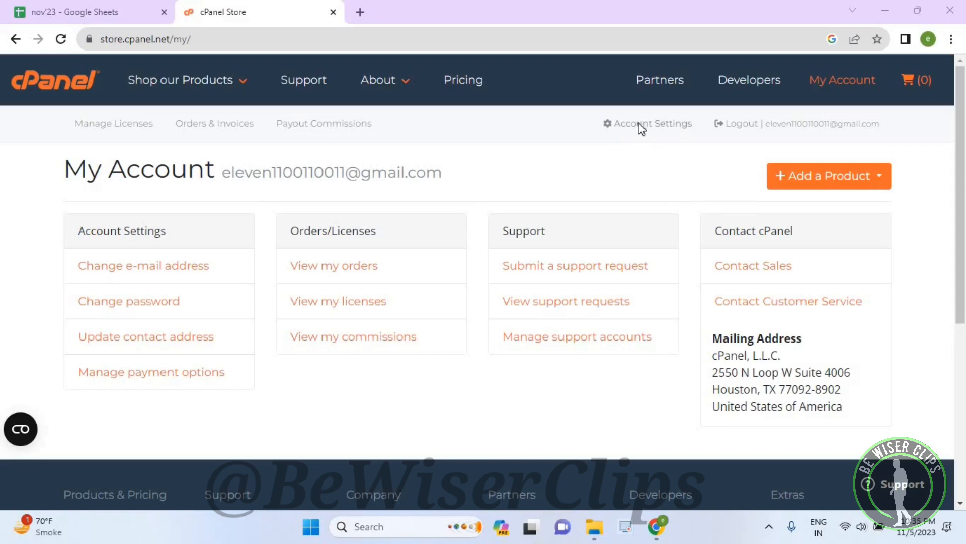
Go to Account Settings > Manage Payment Methods, showing no stored cards or PayPal accounts
click(143, 266)
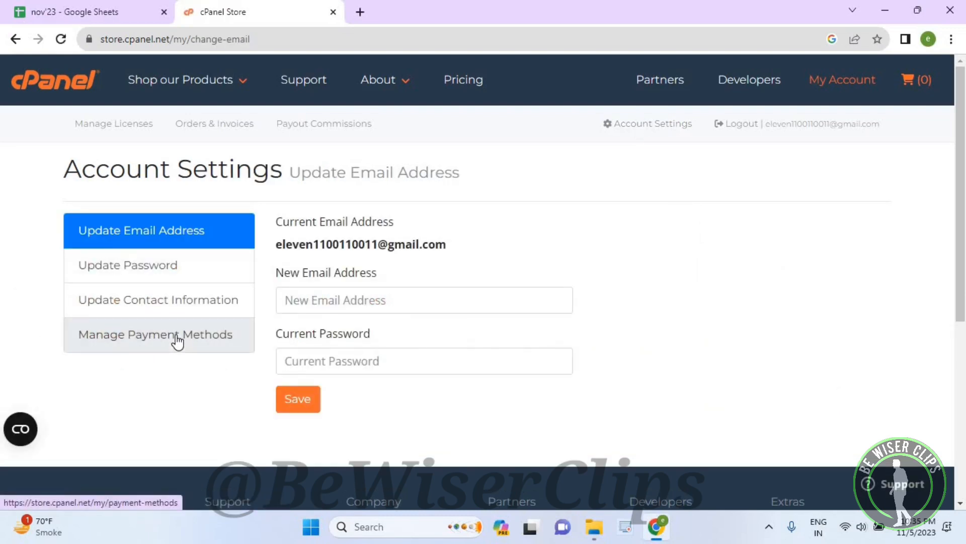
click(155, 334)
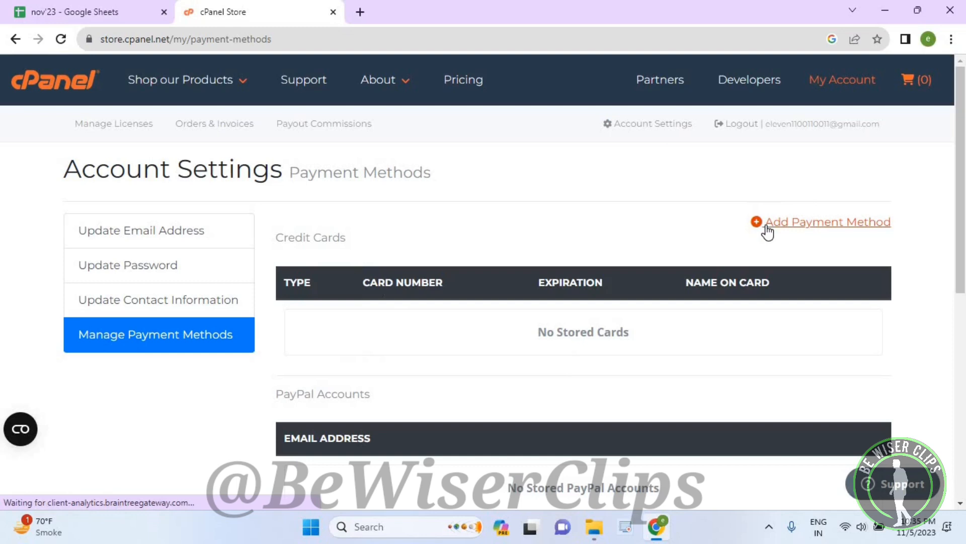
mouse_move(789, 232)
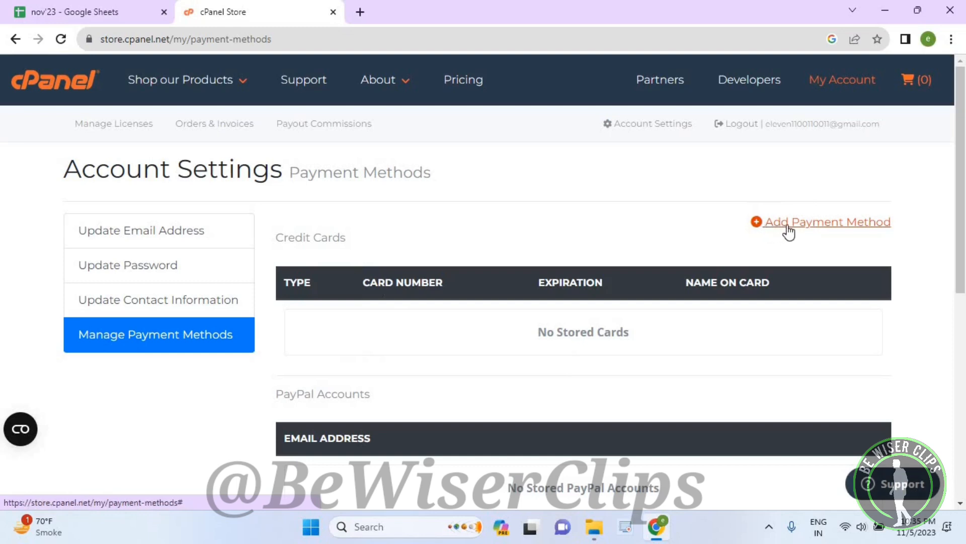
Start a new payment method and review the card number, CVV and expiration fields, keeping year 2023
click(827, 222)
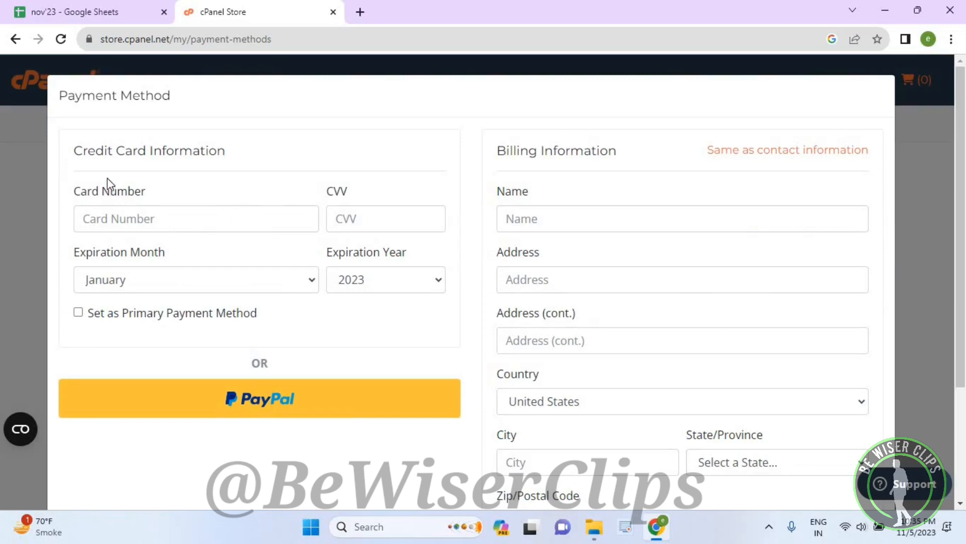
mouse_move(260, 345)
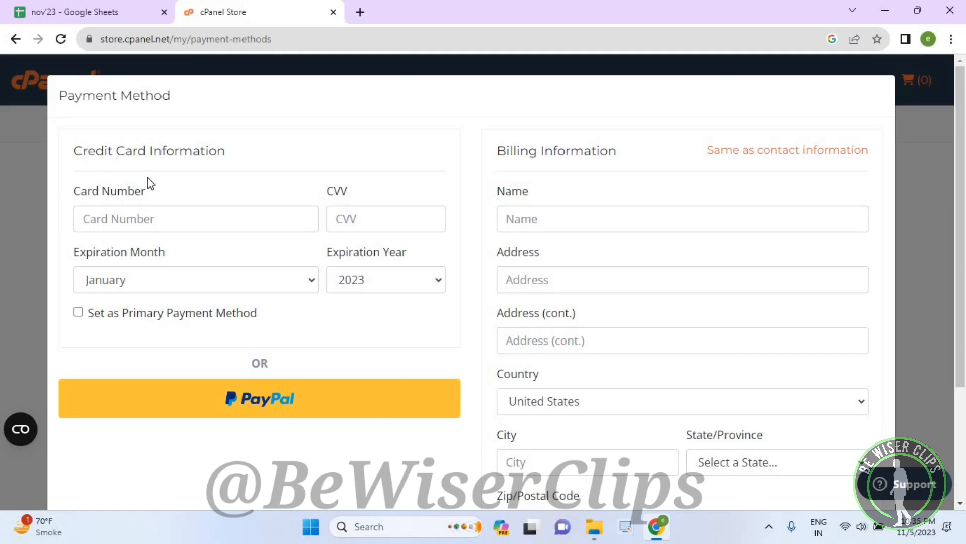
click(195, 219)
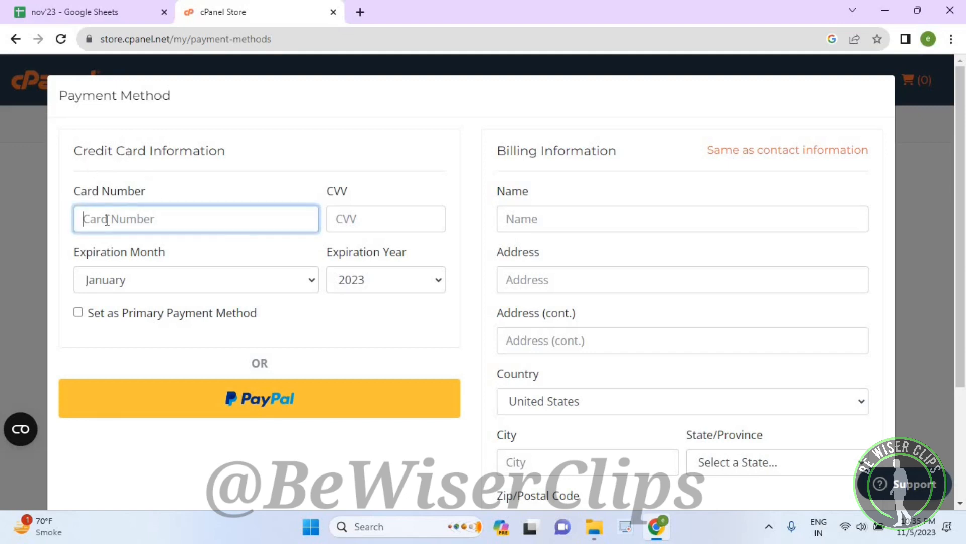
click(387, 218)
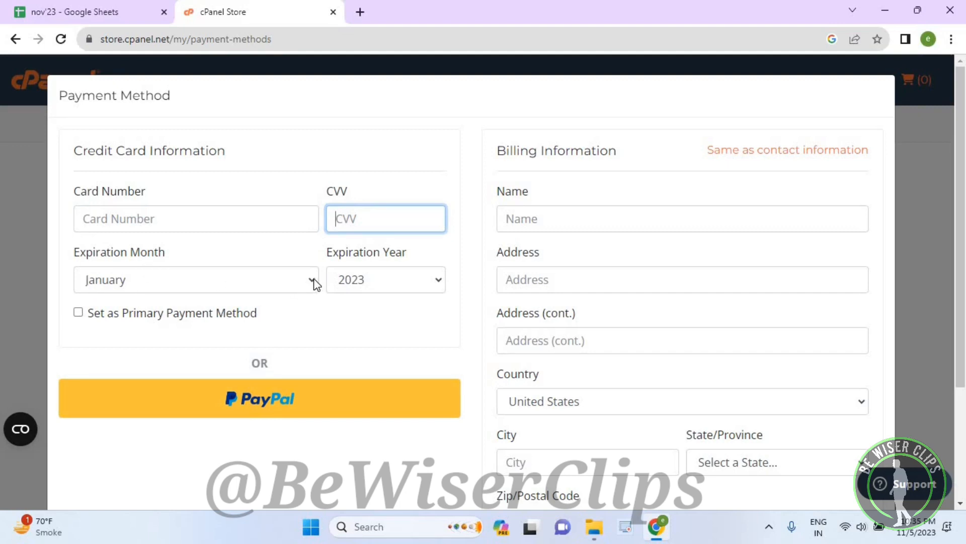
click(195, 280)
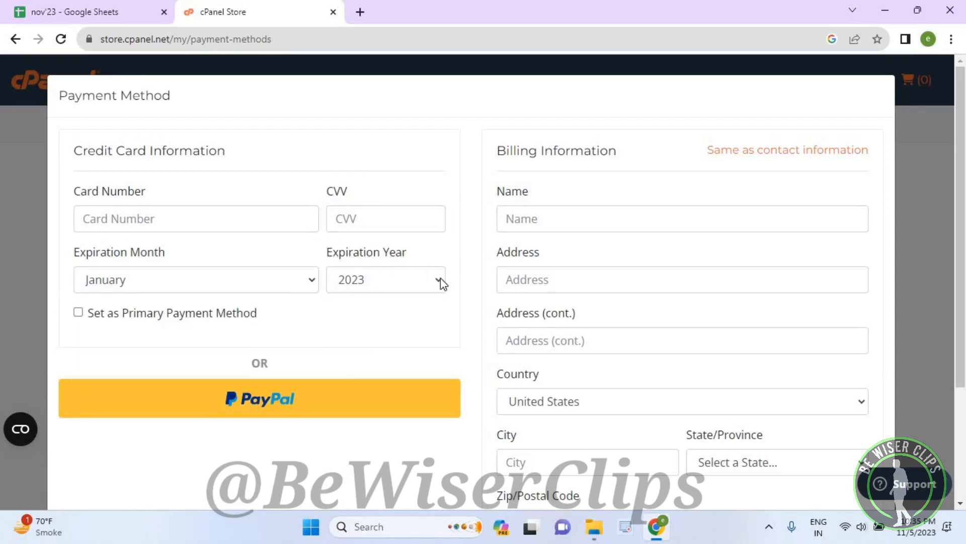
click(386, 279)
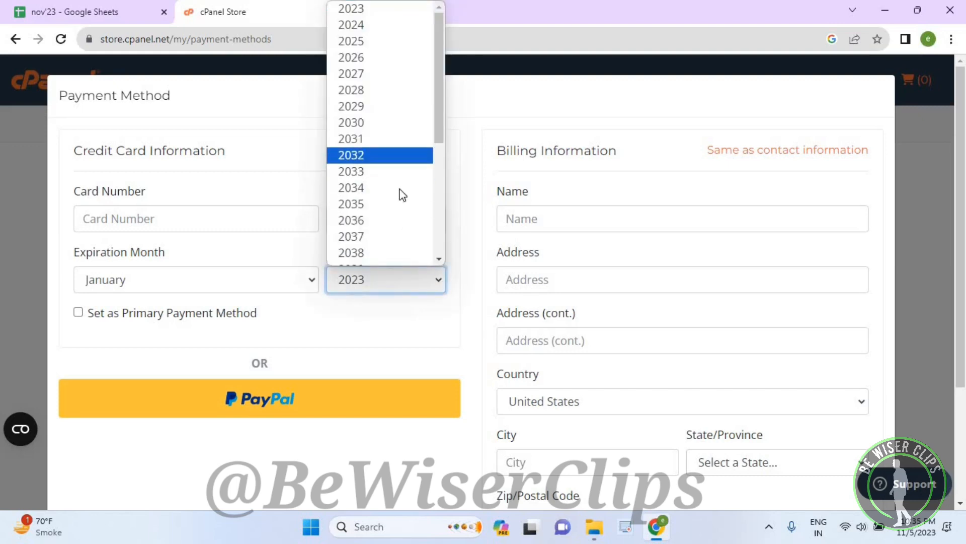
click(386, 280)
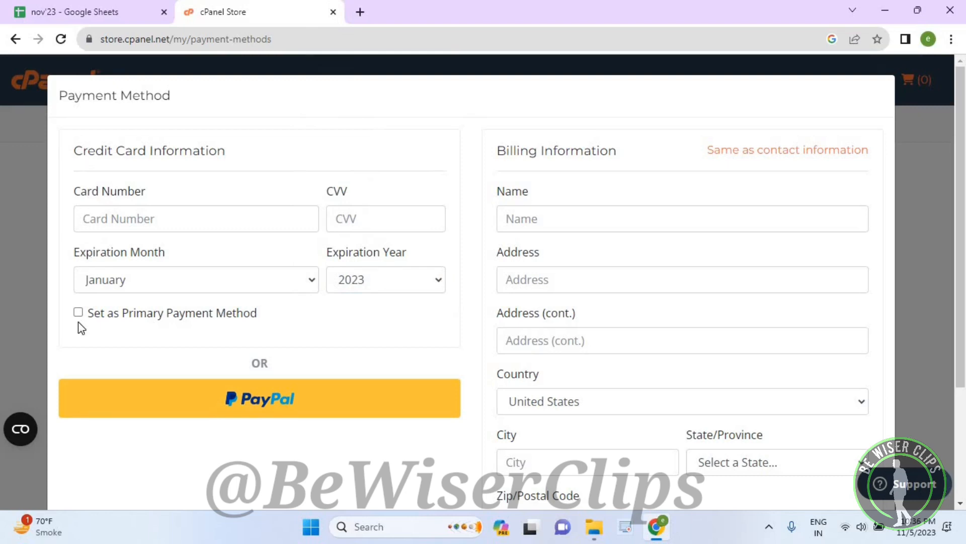
Check Set as Primary Payment Method and scroll to the billing information fields
click(77, 313)
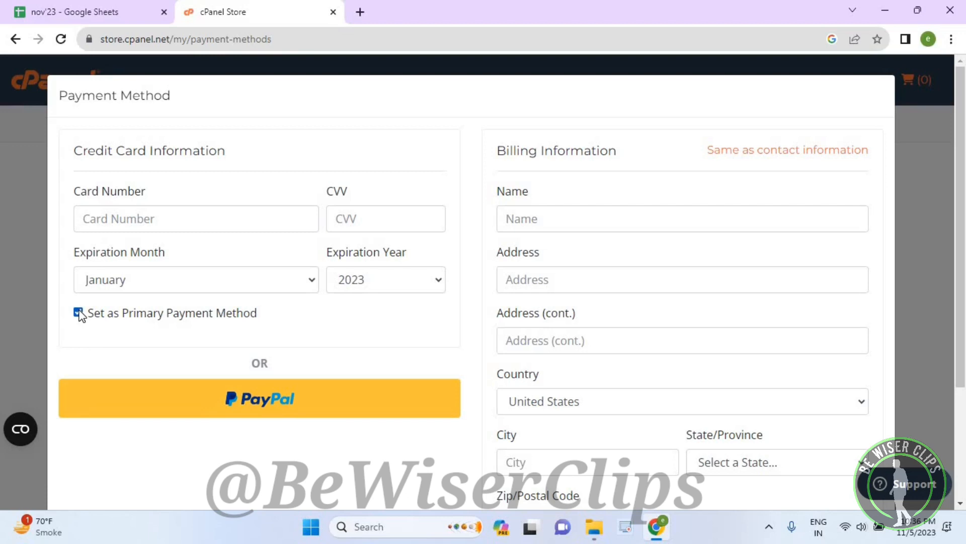
click(78, 313)
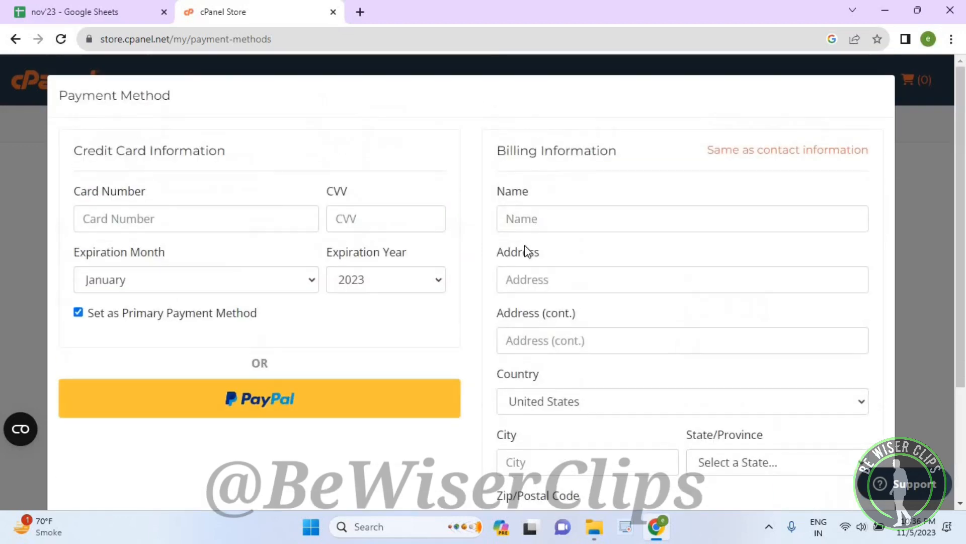
scroll(down, 3)
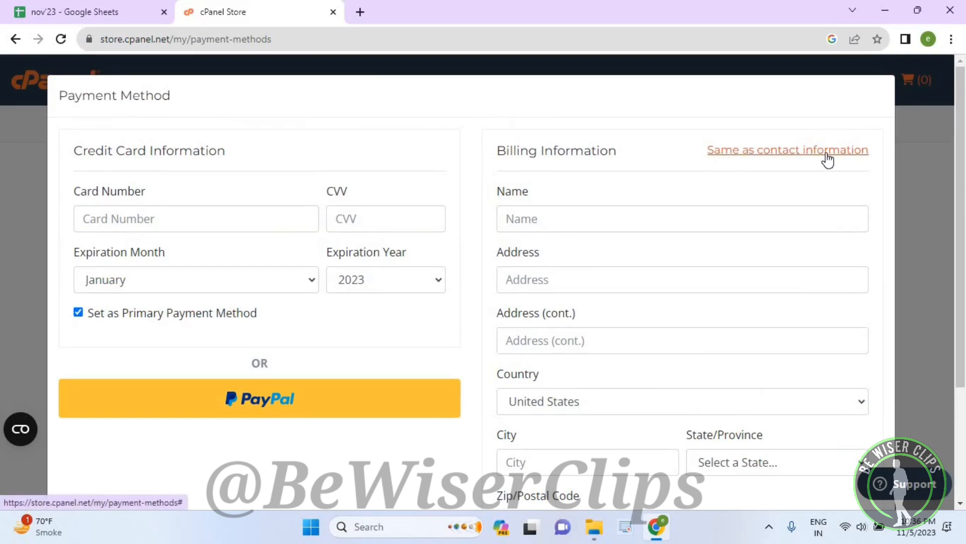
mouse_move(775, 156)
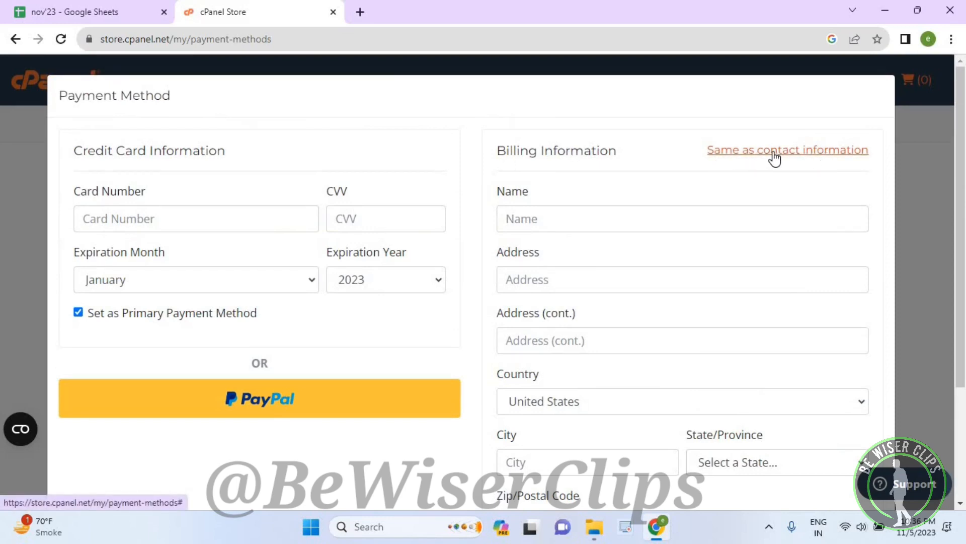
mouse_move(532, 98)
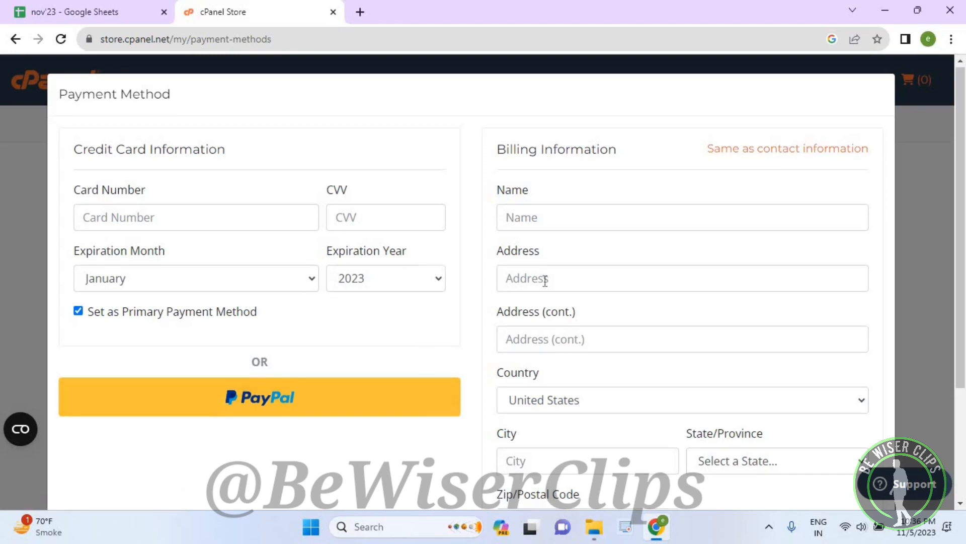
scroll(down, 3)
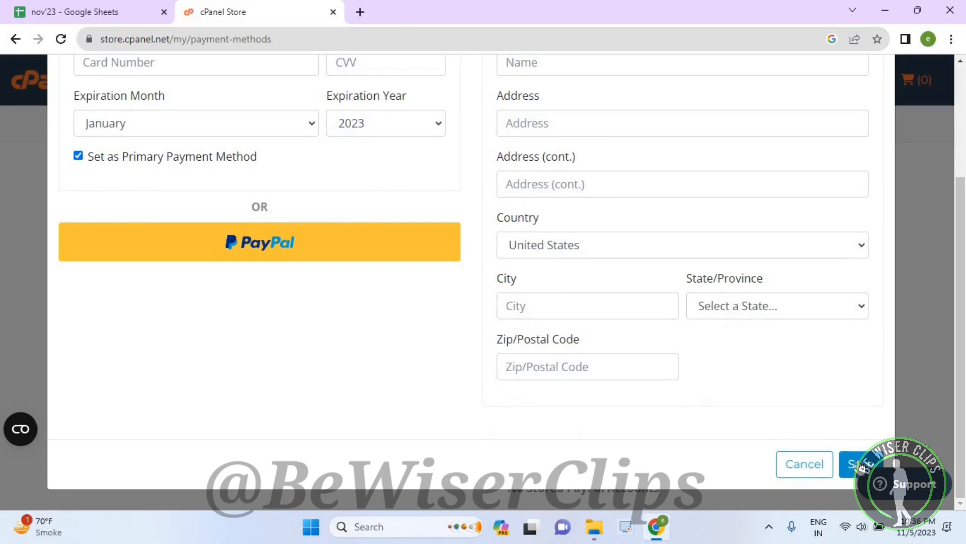